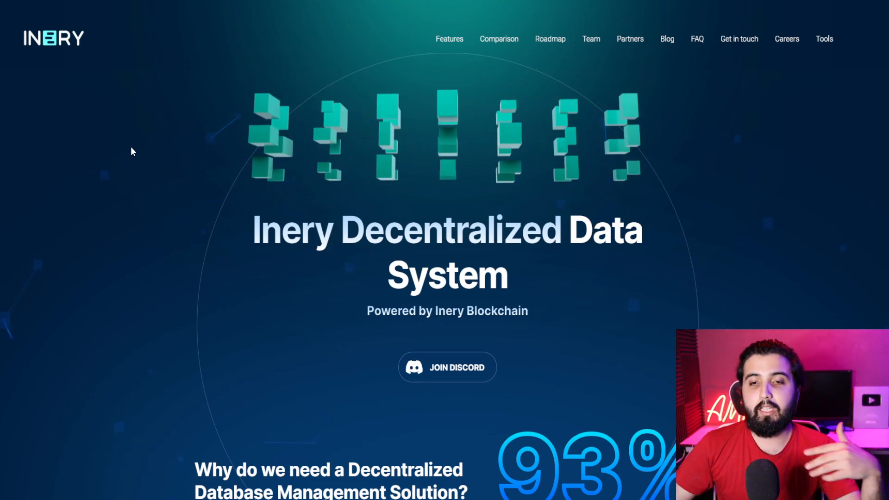
{"action": "scroll", "scroll_direction": "down", "scroll_amount": 3}
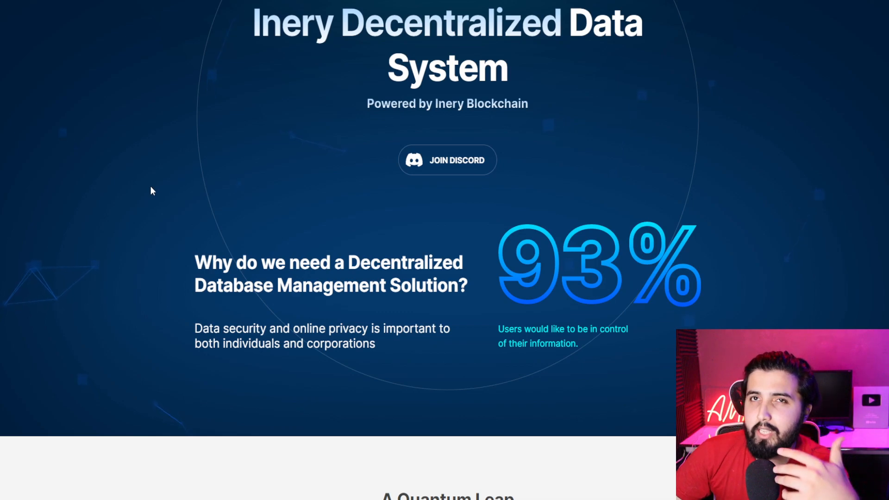
{"action": "scroll", "scroll_direction": "down", "scroll_amount": 3}
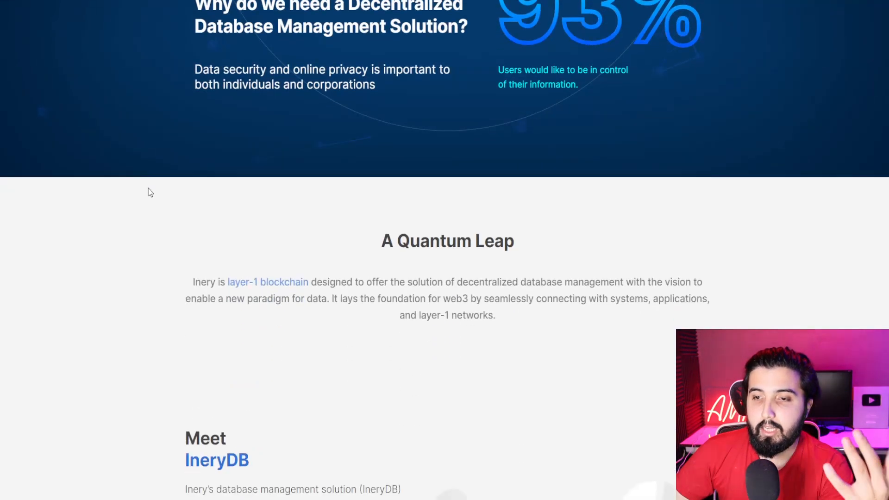
{"action": "mouse_move", "coordinate": [152, 246]}
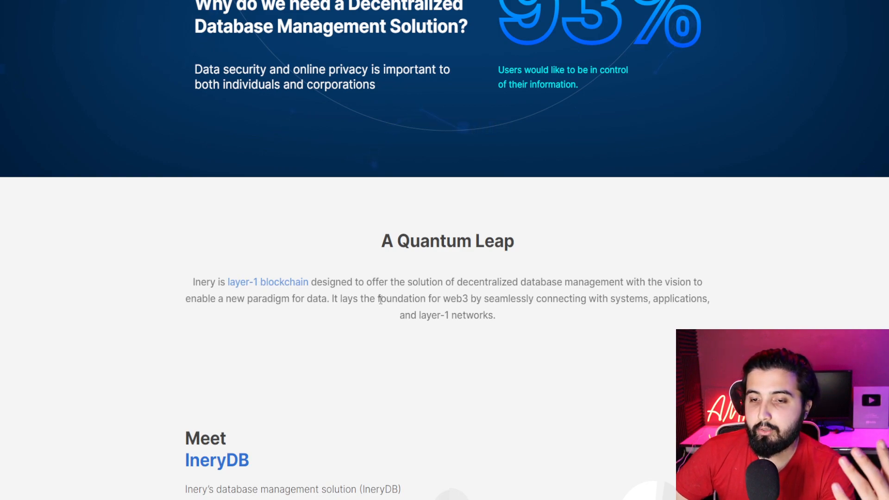
{"action": "mouse_move", "coordinate": [578, 315]}
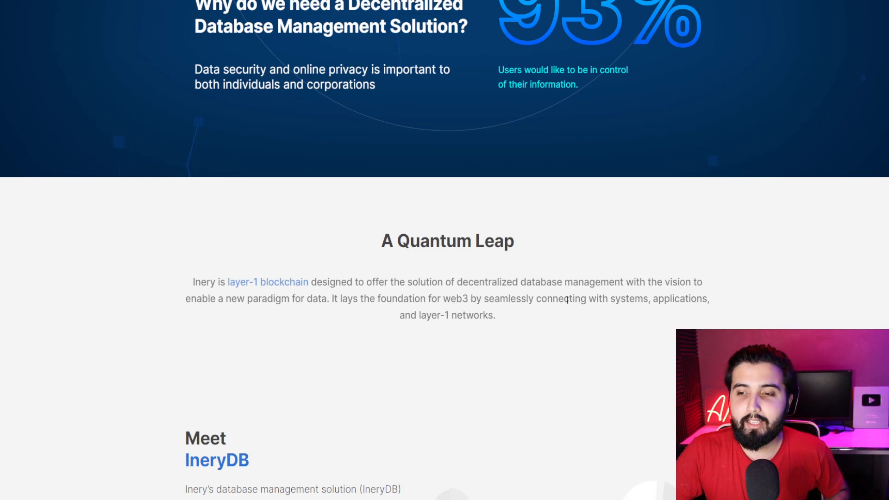
{"action": "mouse_move", "coordinate": [544, 336]}
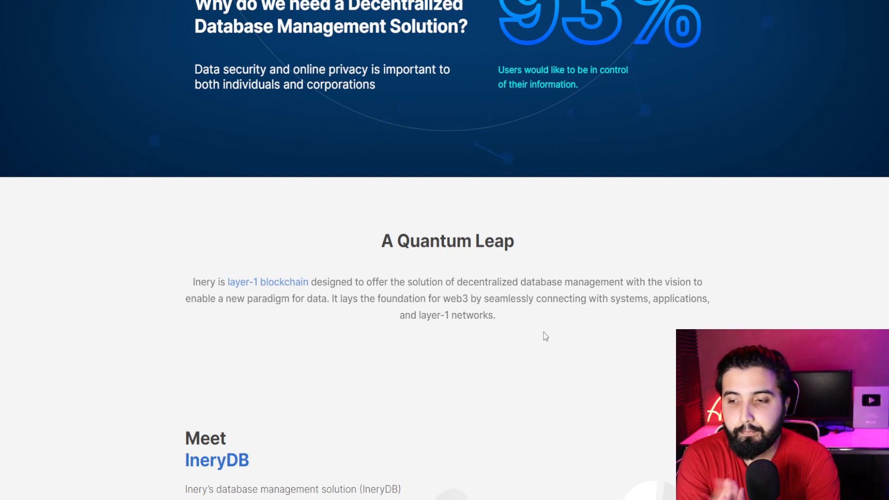
{"action": "mouse_move", "coordinate": [223, 328]}
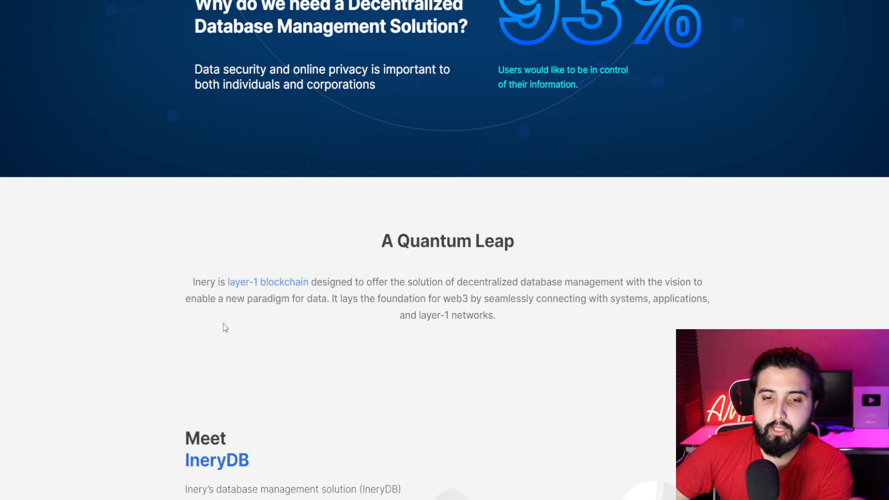
{"action": "mouse_move", "coordinate": [409, 287]}
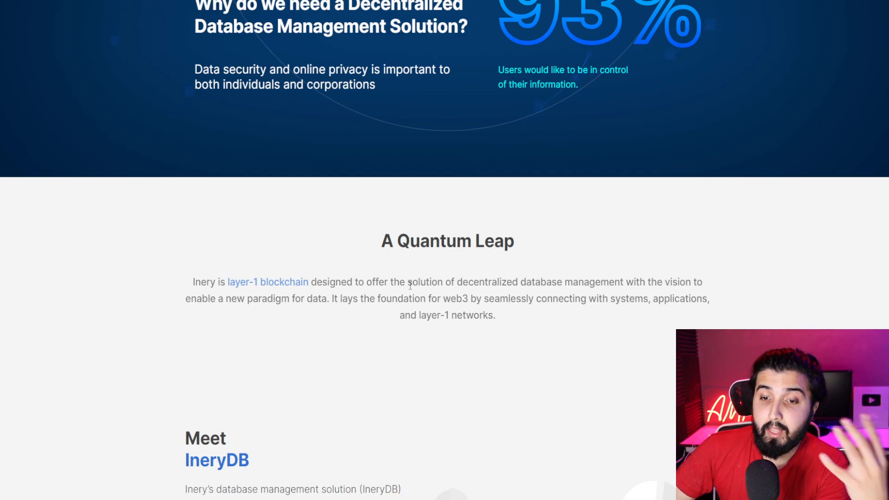
{"action": "mouse_move", "coordinate": [547, 336]}
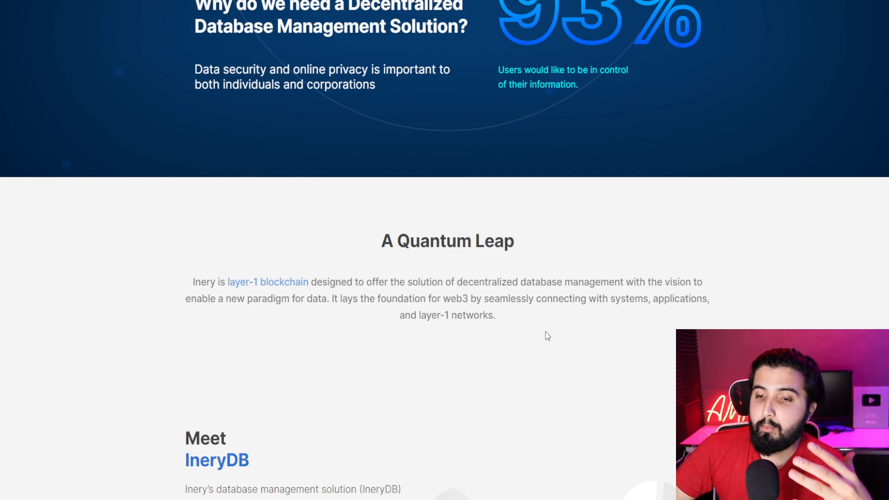
{"action": "mouse_move", "coordinate": [612, 338]}
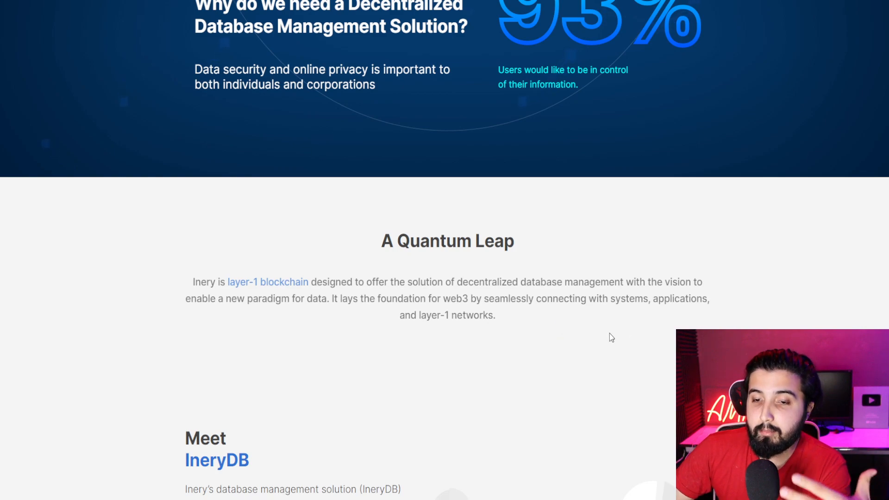
{"action": "scroll", "scroll_direction": "down", "scroll_amount": 3}
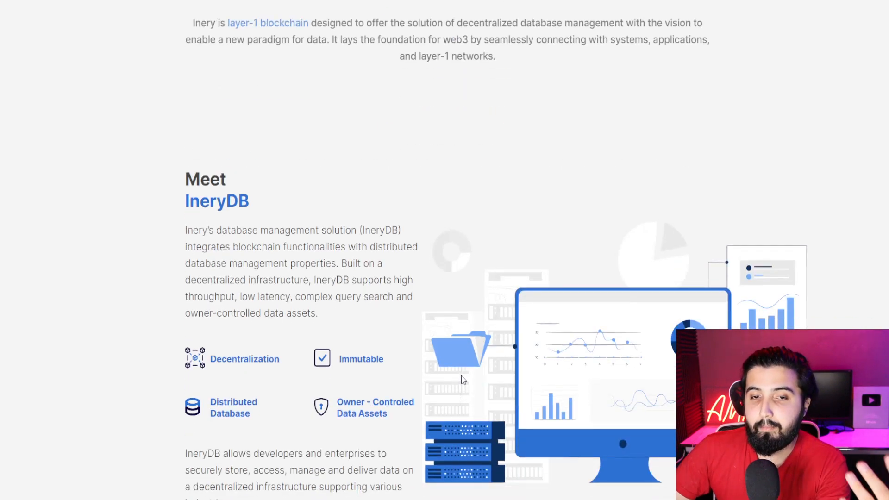
{"action": "mouse_move", "coordinate": [215, 218]}
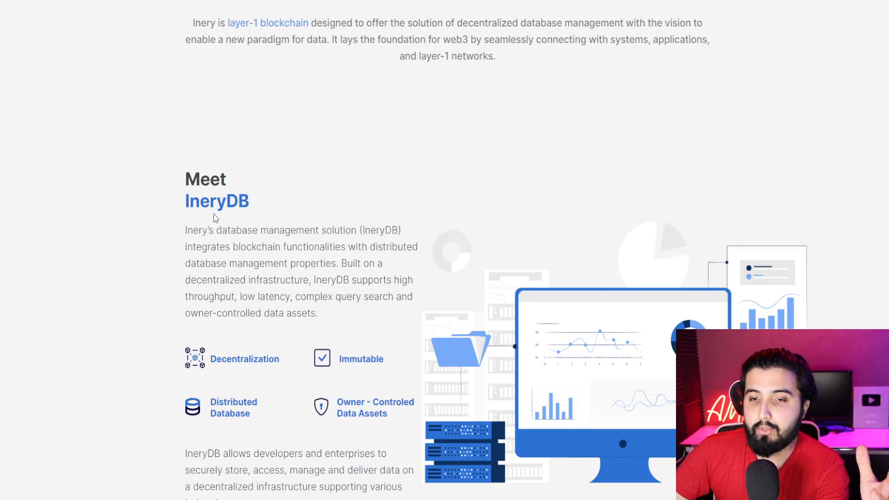
{"action": "mouse_move", "coordinate": [215, 252]}
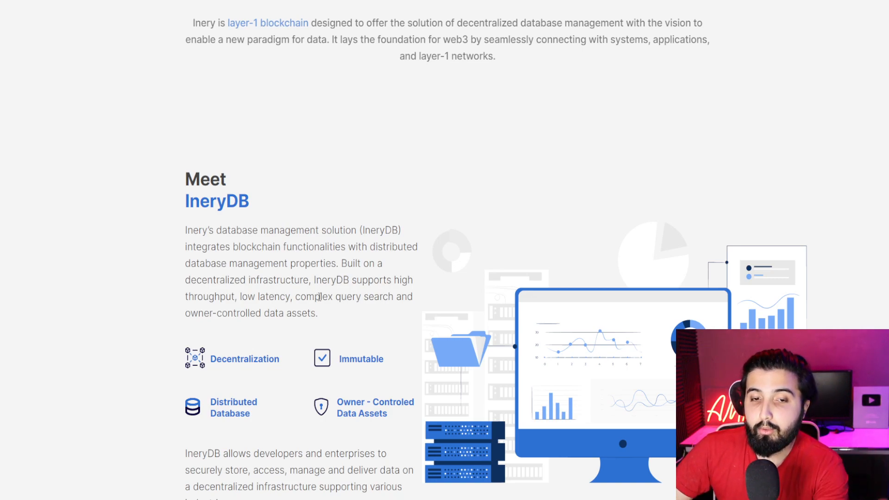
{"action": "mouse_move", "coordinate": [325, 311]}
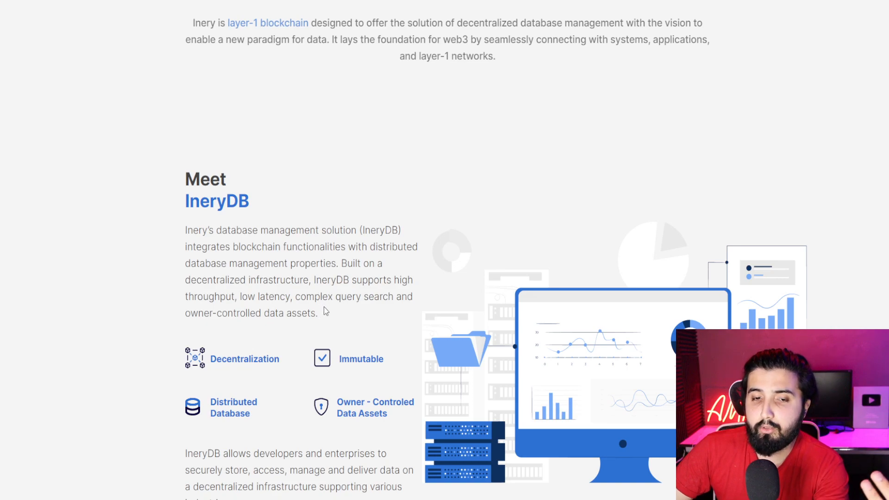
{"action": "mouse_move", "coordinate": [332, 325]}
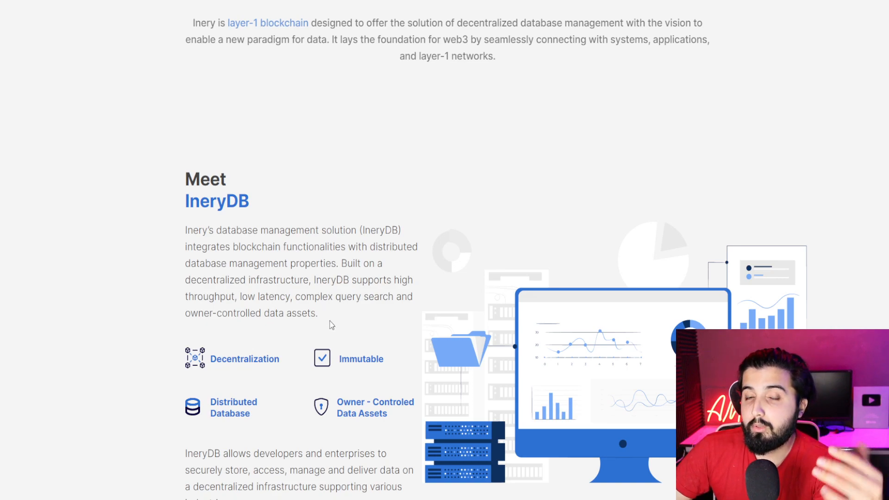
{"action": "scroll", "scroll_direction": "down", "scroll_amount": 3}
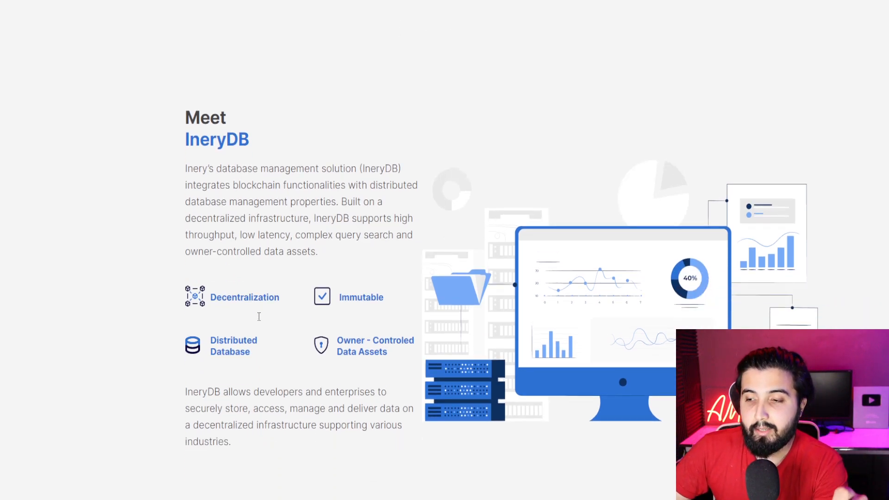
{"action": "scroll", "scroll_direction": "down", "scroll_amount": 3}
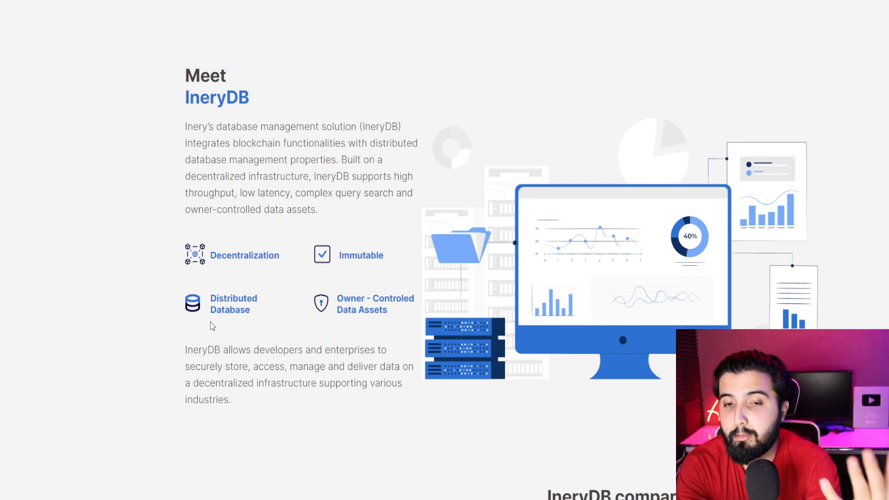
{"action": "scroll", "scroll_direction": "down", "scroll_amount": 3}
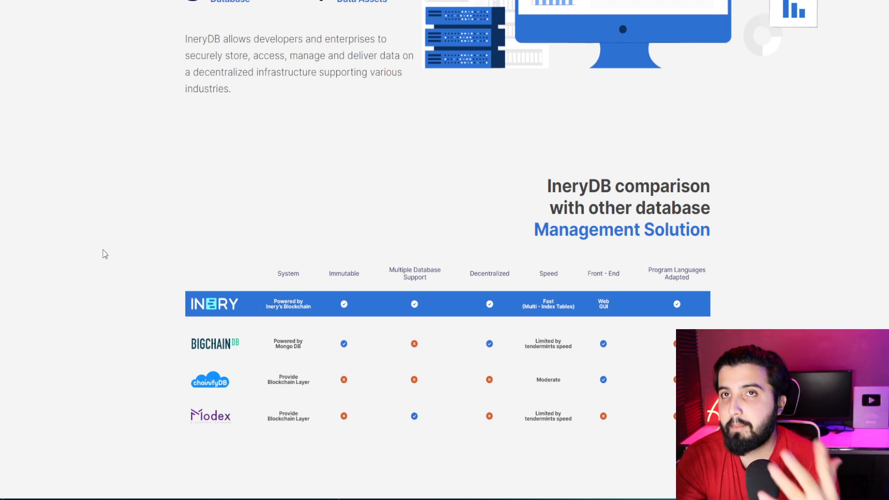
{"action": "mouse_move", "coordinate": [115, 228]}
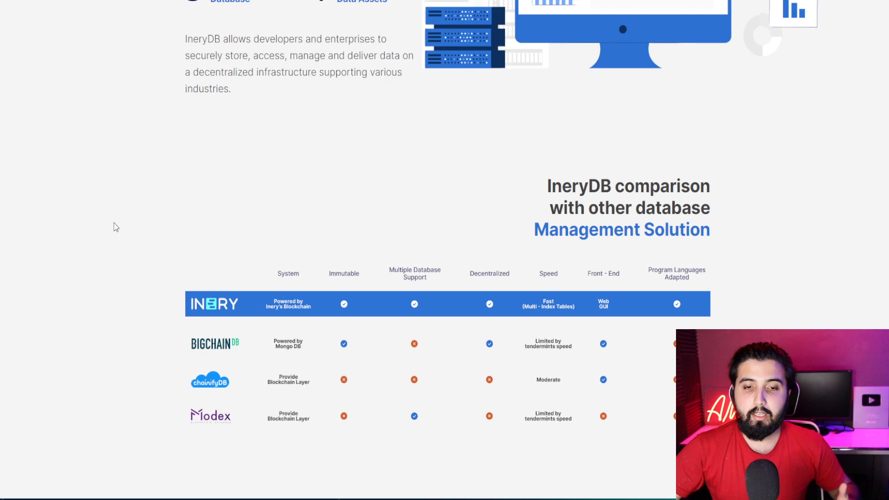
{"action": "mouse_move", "coordinate": [195, 350]}
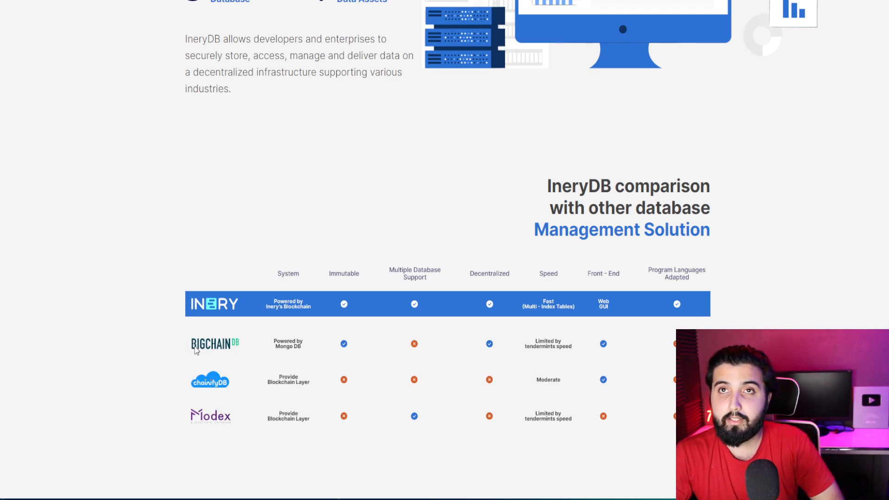
{"action": "mouse_move", "coordinate": [334, 283]}
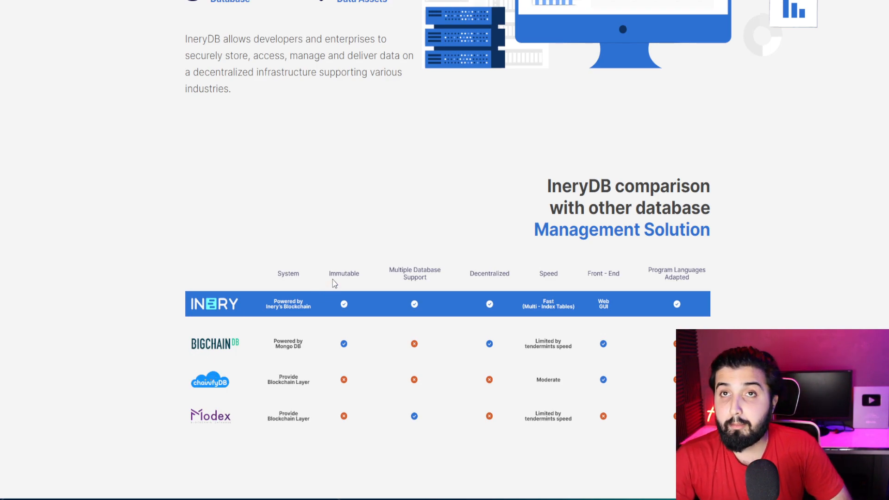
{"action": "mouse_move", "coordinate": [300, 312]}
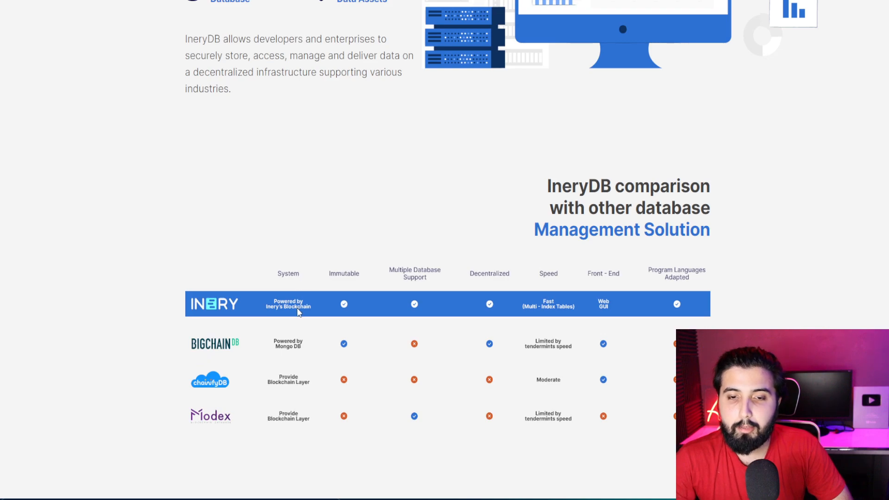
{"action": "mouse_move", "coordinate": [291, 314]}
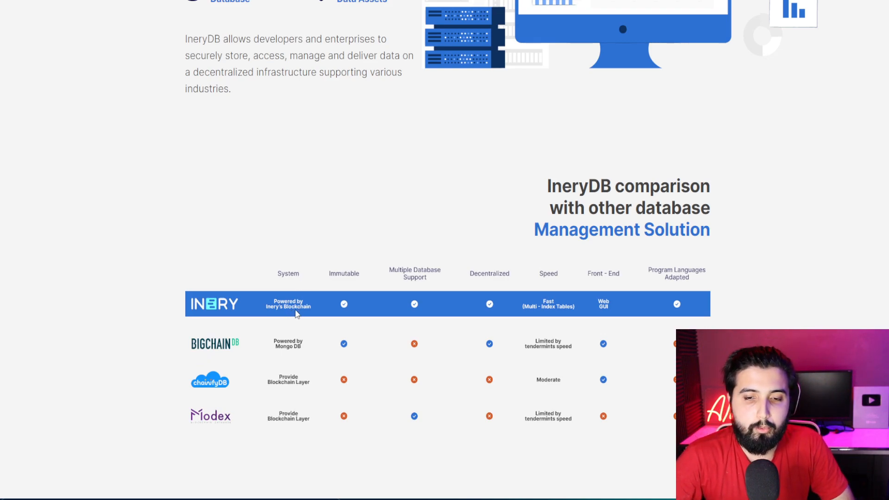
{"action": "mouse_move", "coordinate": [423, 289]}
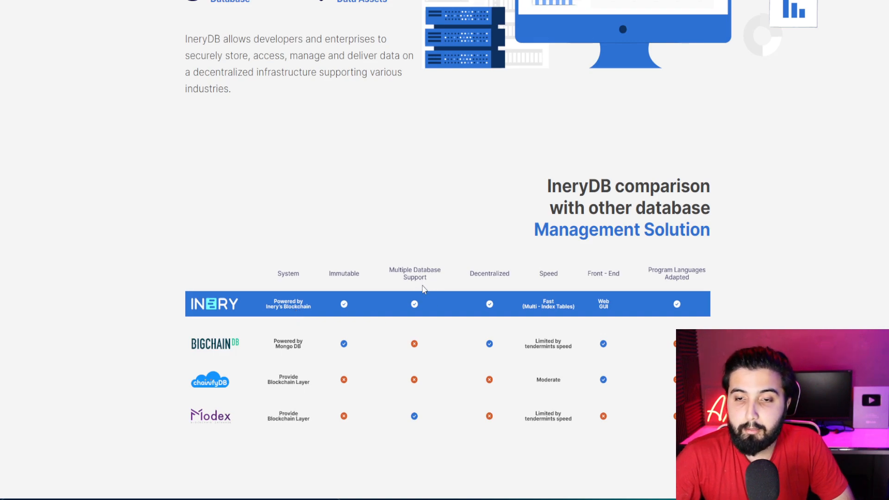
{"action": "mouse_move", "coordinate": [501, 286]}
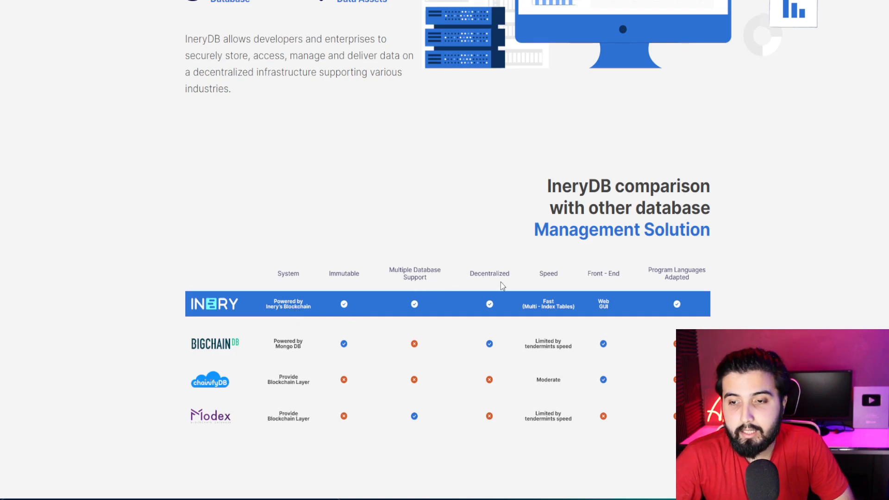
{"action": "mouse_move", "coordinate": [534, 316]}
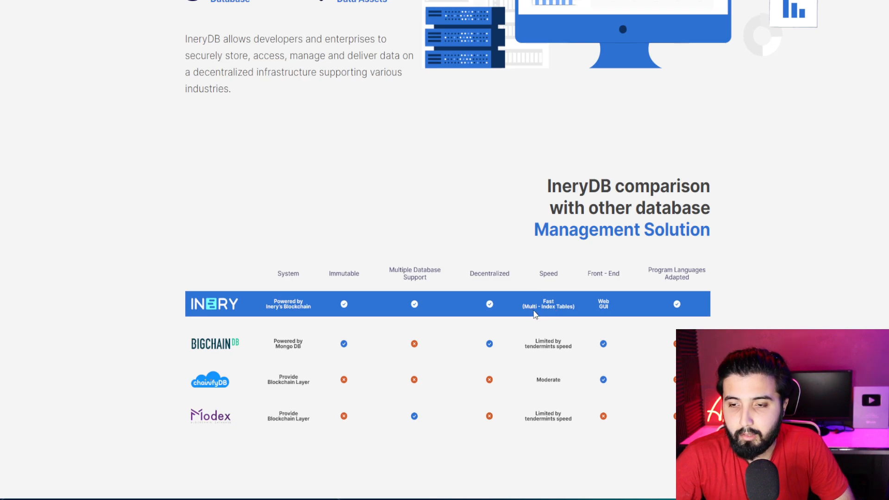
{"action": "mouse_move", "coordinate": [555, 286]}
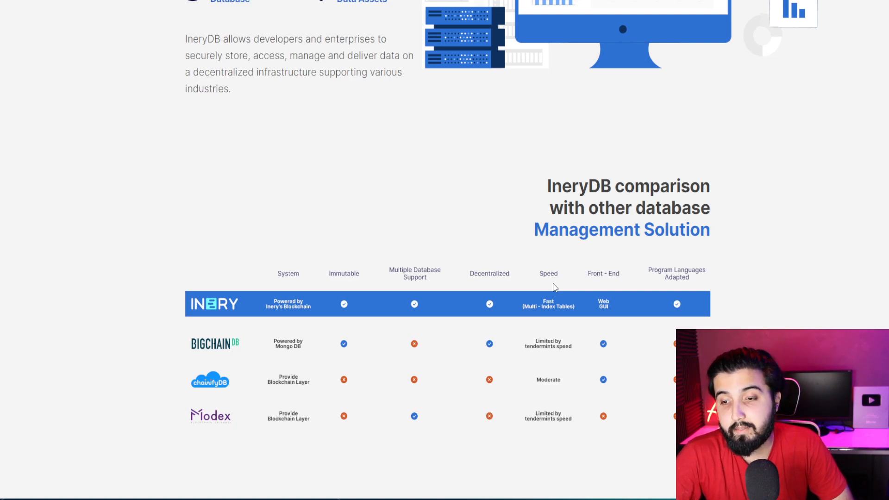
{"action": "mouse_move", "coordinate": [619, 308]}
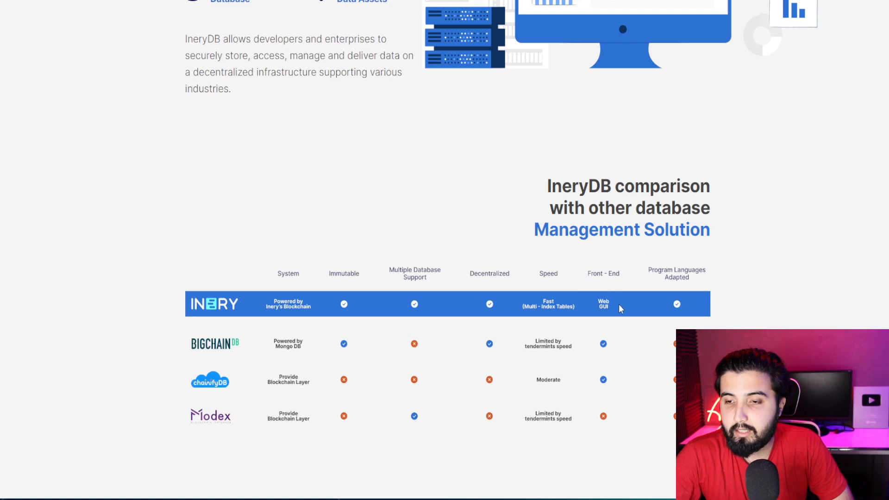
{"action": "mouse_move", "coordinate": [610, 315]}
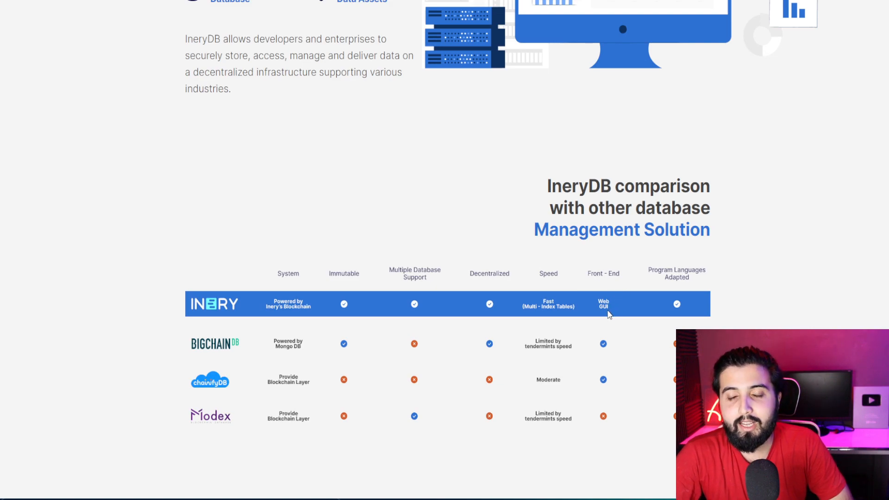
{"action": "mouse_move", "coordinate": [679, 301]}
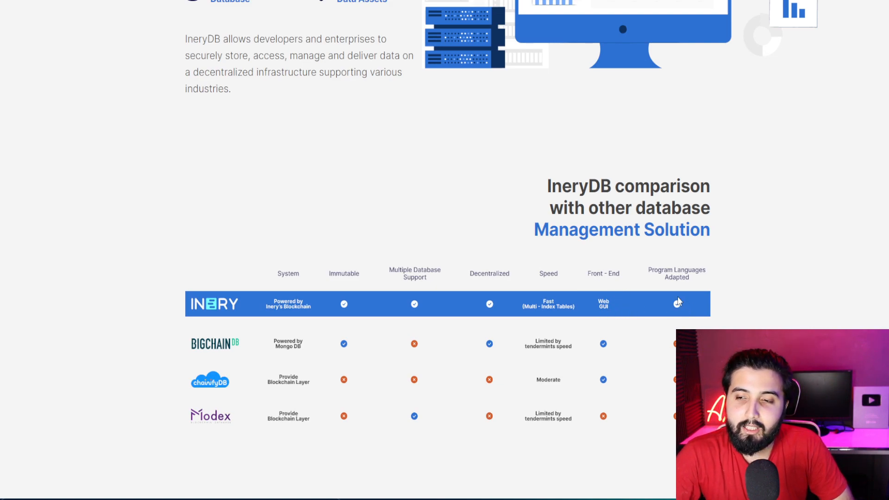
{"action": "mouse_move", "coordinate": [699, 298]}
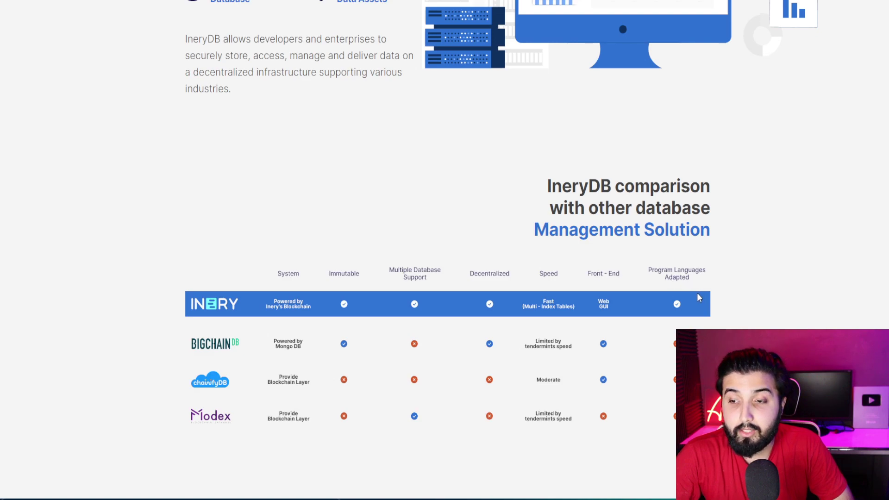
{"action": "mouse_move", "coordinate": [304, 303]}
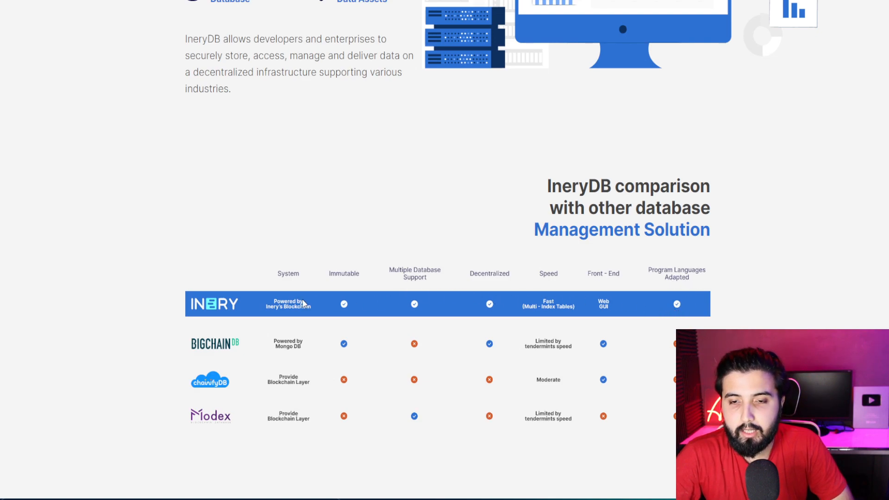
{"action": "mouse_move", "coordinate": [378, 294]}
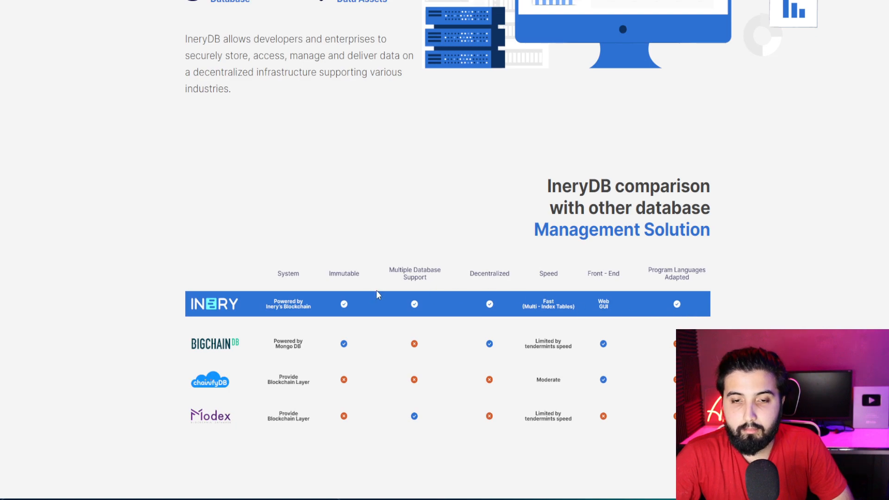
{"action": "scroll", "scroll_direction": "down", "scroll_amount": 3}
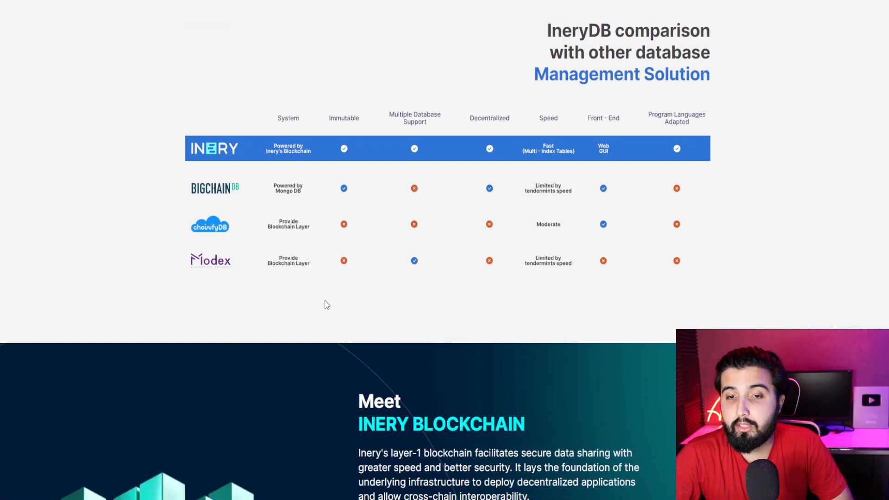
{"action": "scroll", "scroll_direction": "down", "scroll_amount": 3}
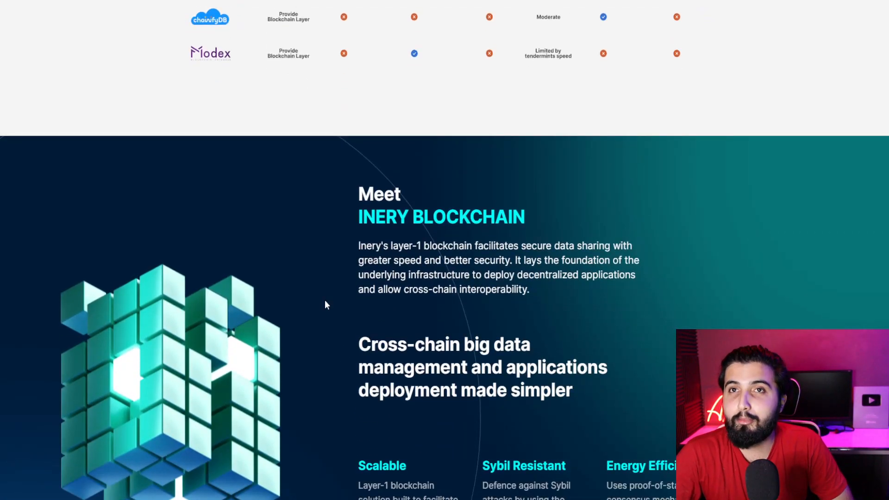
{"action": "scroll", "scroll_direction": "up", "scroll_amount": 3}
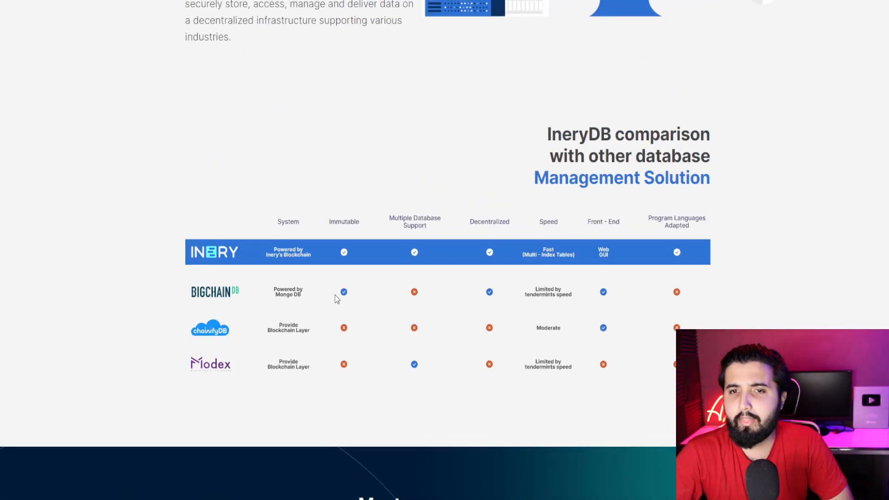
{"action": "mouse_move", "coordinate": [333, 298]}
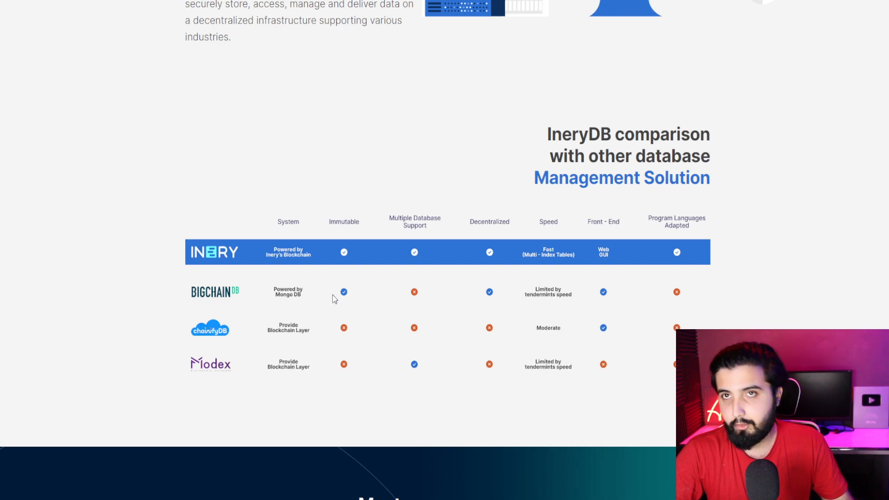
{"action": "scroll", "scroll_direction": "down", "scroll_amount": 3}
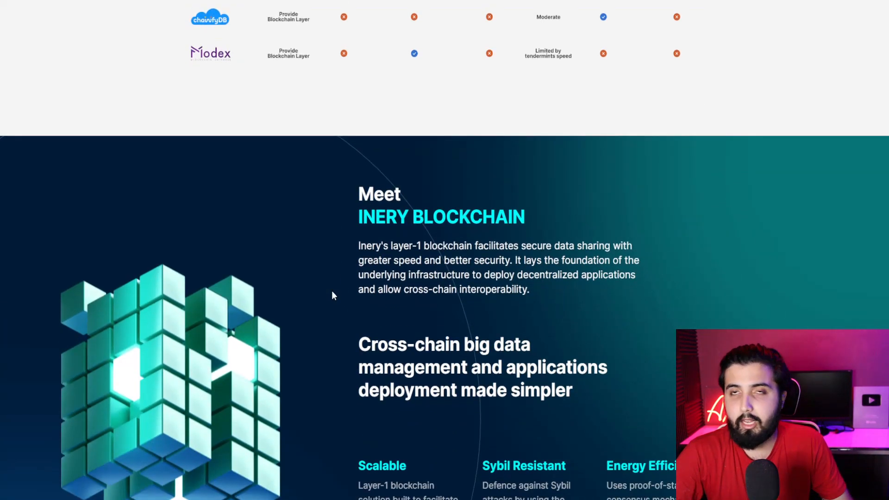
{"action": "mouse_move", "coordinate": [326, 288]}
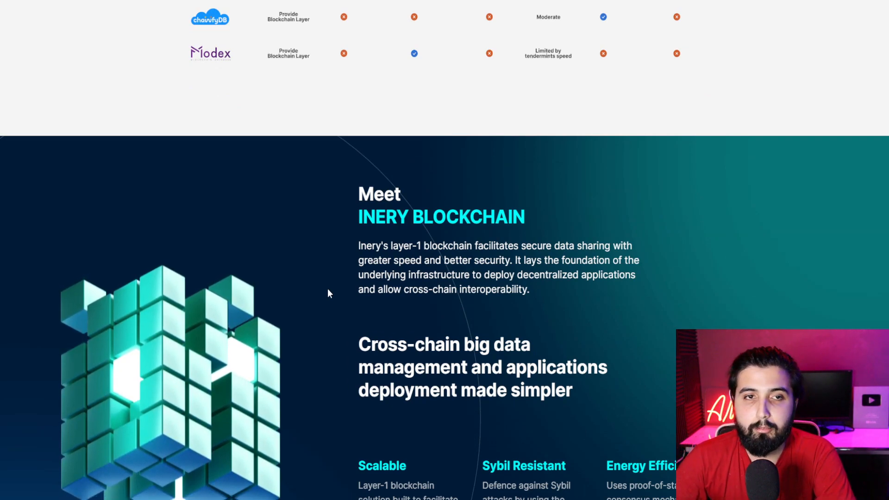
{"action": "scroll", "scroll_direction": "down", "scroll_amount": 3}
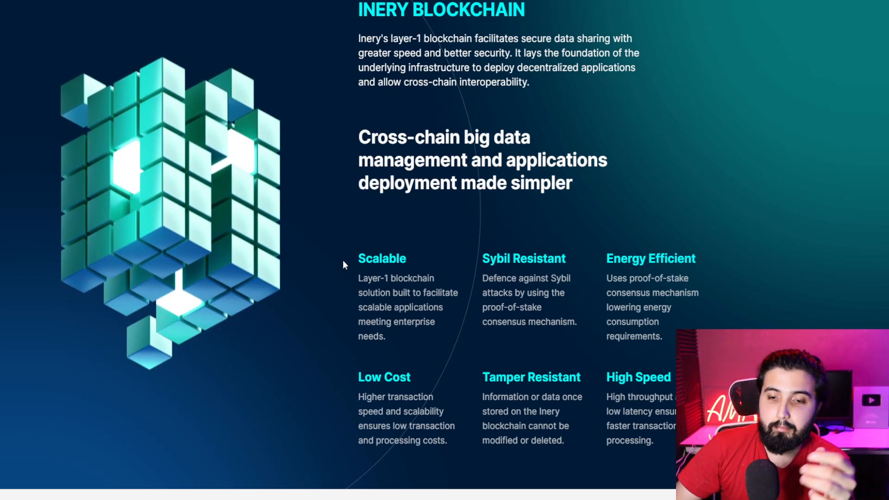
{"action": "scroll", "scroll_direction": "down", "scroll_amount": 3}
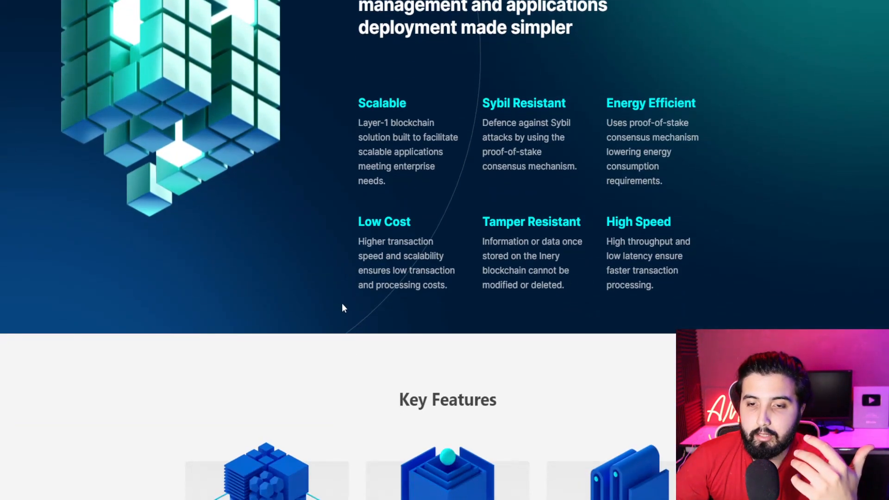
{"action": "scroll", "scroll_direction": "up", "scroll_amount": 3}
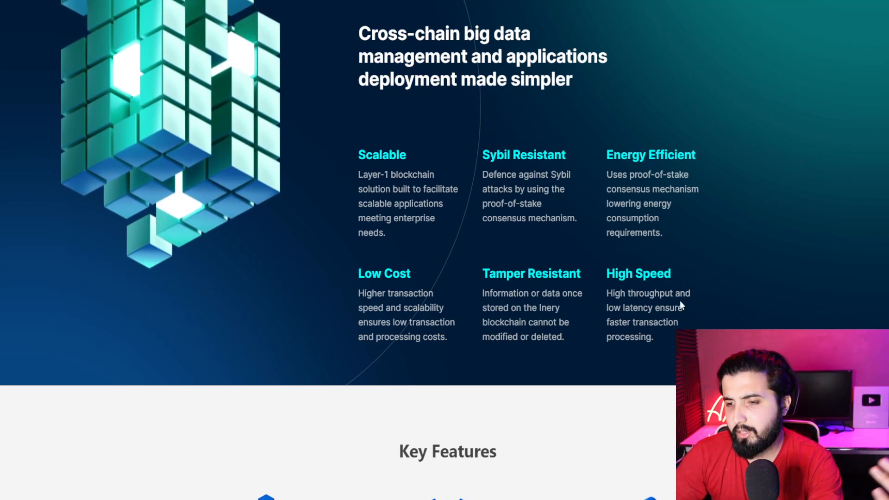
{"action": "scroll", "scroll_direction": "down", "scroll_amount": 3}
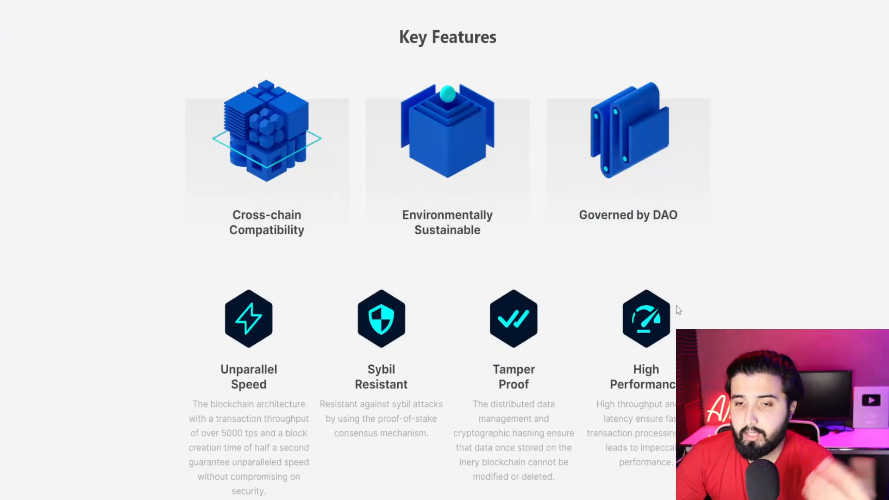
{"action": "mouse_move", "coordinate": [584, 291]}
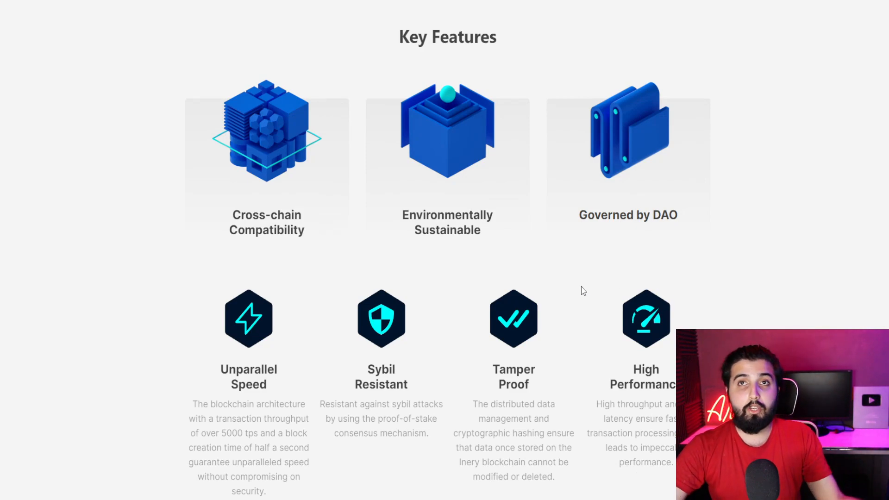
{"action": "mouse_move", "coordinate": [560, 300]}
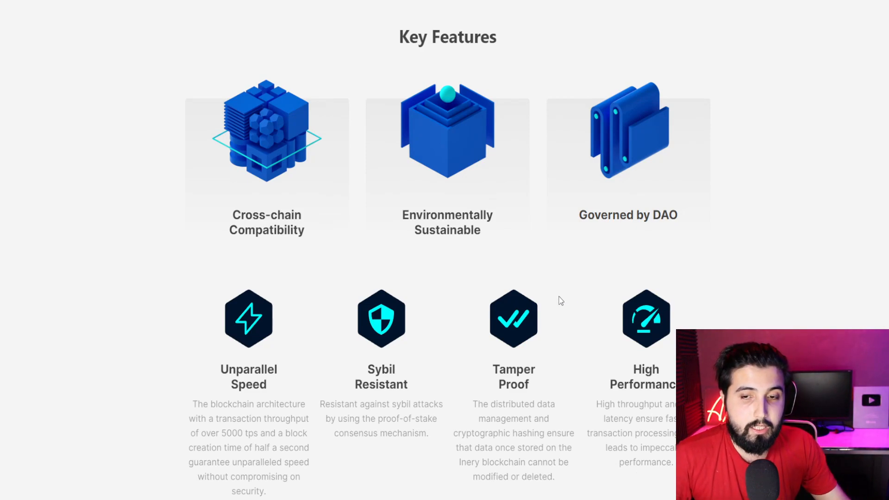
{"action": "mouse_move", "coordinate": [469, 255]}
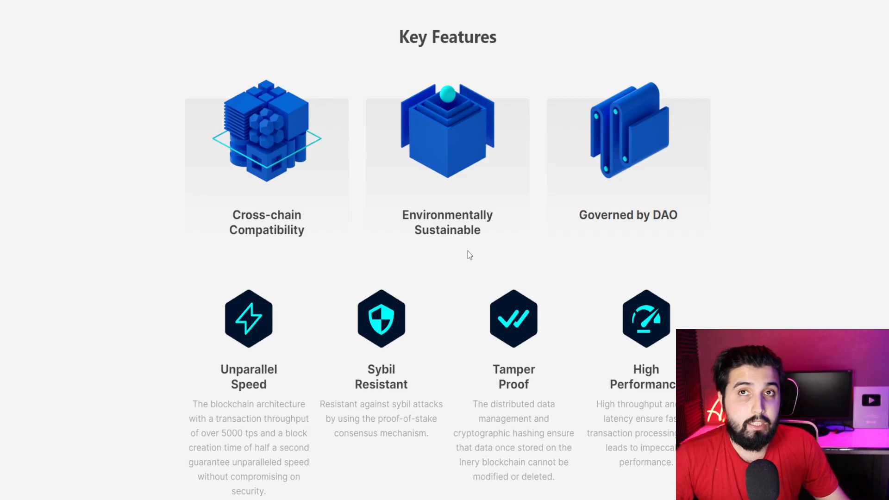
{"action": "mouse_move", "coordinate": [458, 256]}
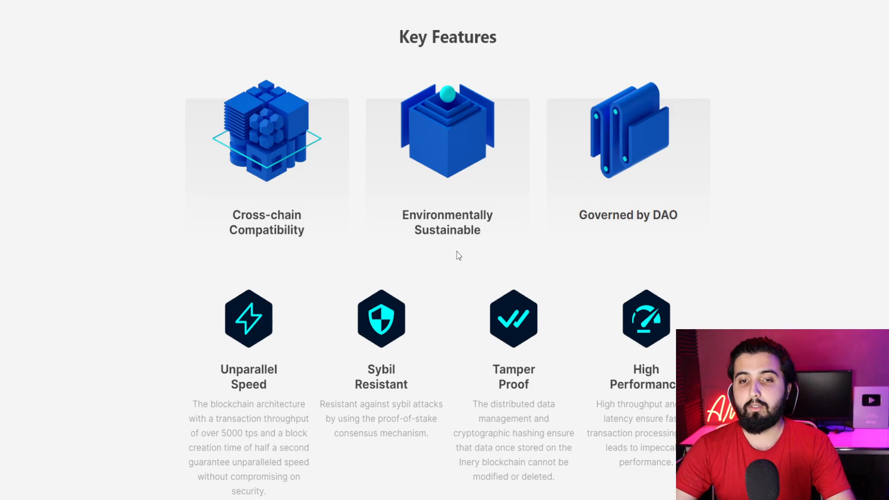
{"action": "mouse_move", "coordinate": [442, 250]}
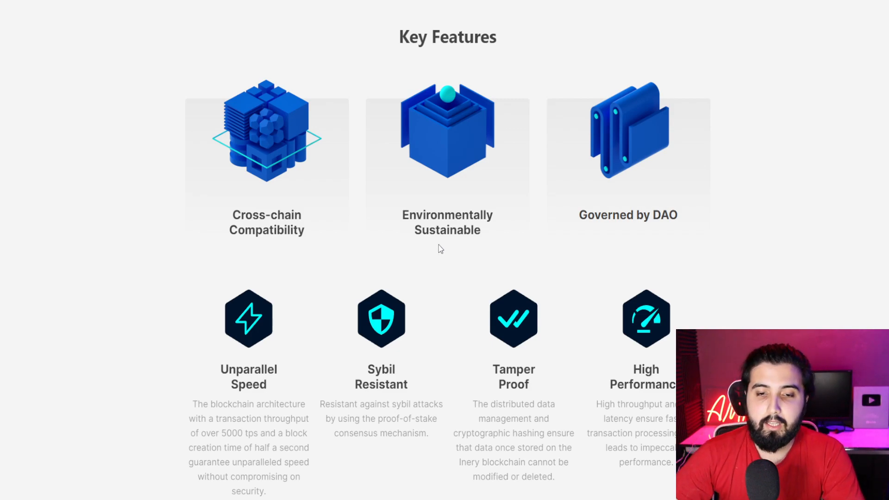
{"action": "scroll", "scroll_direction": "down", "scroll_amount": 3}
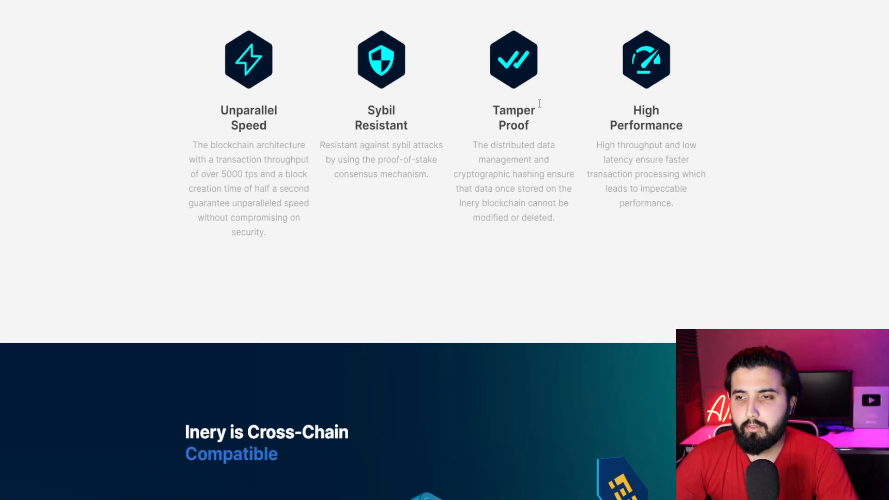
{"action": "scroll", "scroll_direction": "down", "scroll_amount": 3}
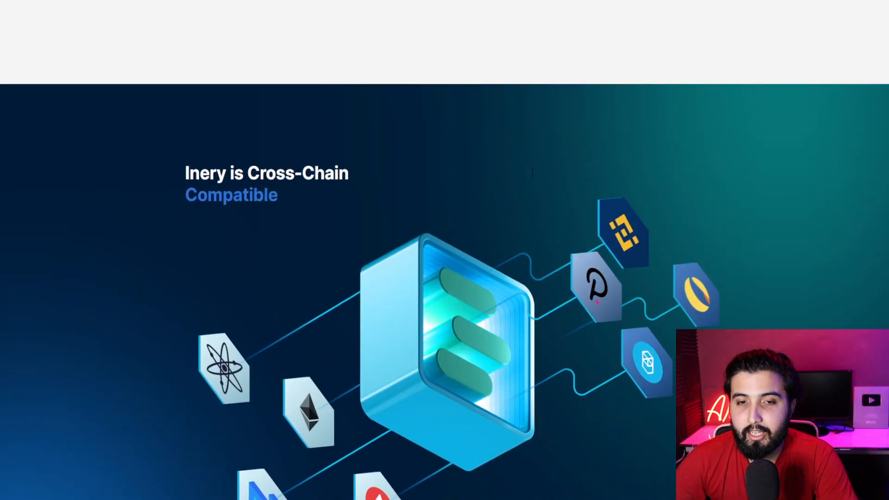
{"action": "scroll", "scroll_direction": "down", "scroll_amount": 3}
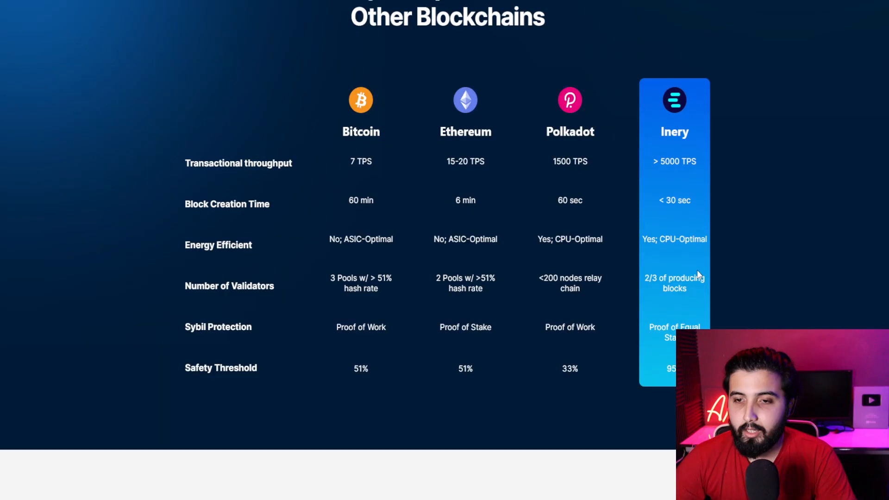
{"action": "scroll", "scroll_direction": "down", "scroll_amount": 3}
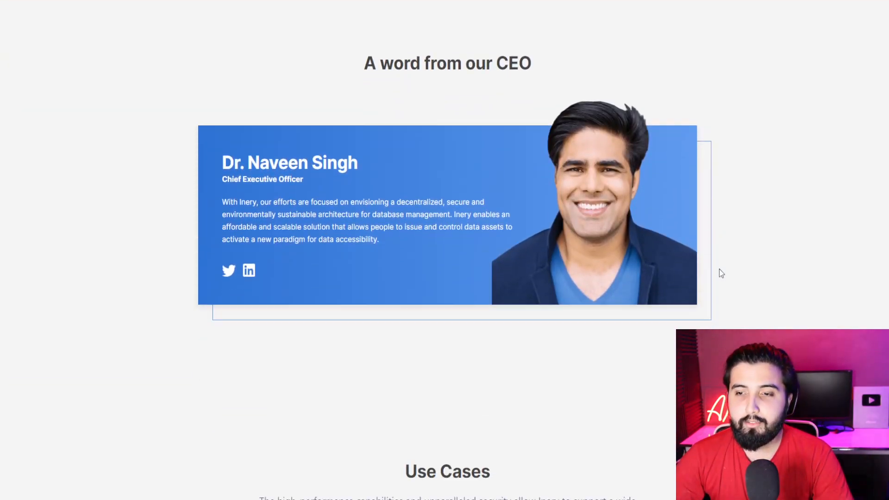
{"action": "scroll", "scroll_direction": "down", "scroll_amount": 3}
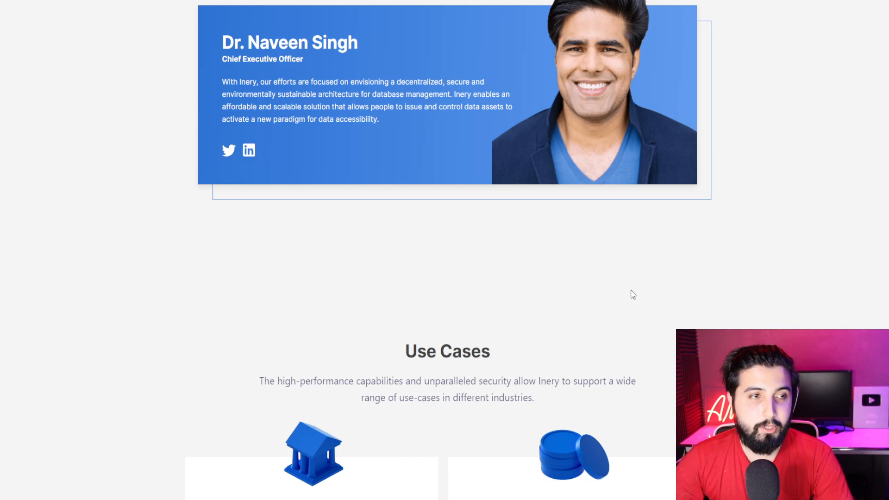
{"action": "mouse_move", "coordinate": [423, 250]}
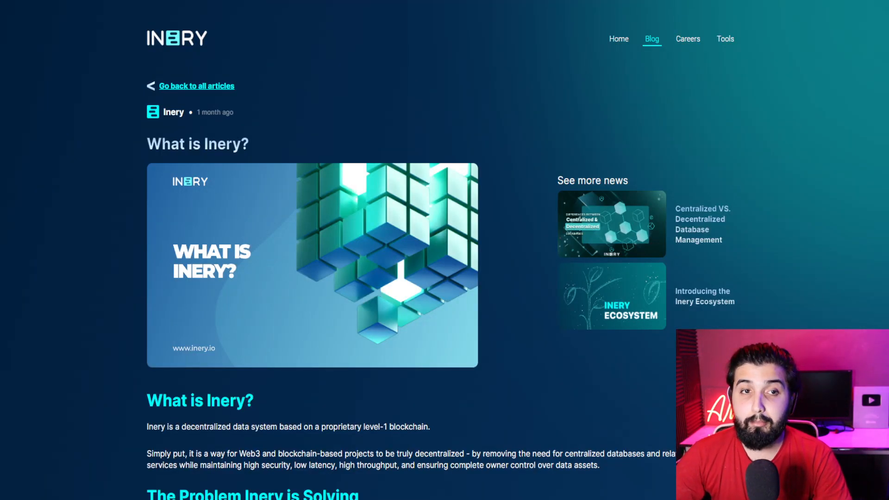
{"action": "scroll", "scroll_direction": "down", "scroll_amount": 3}
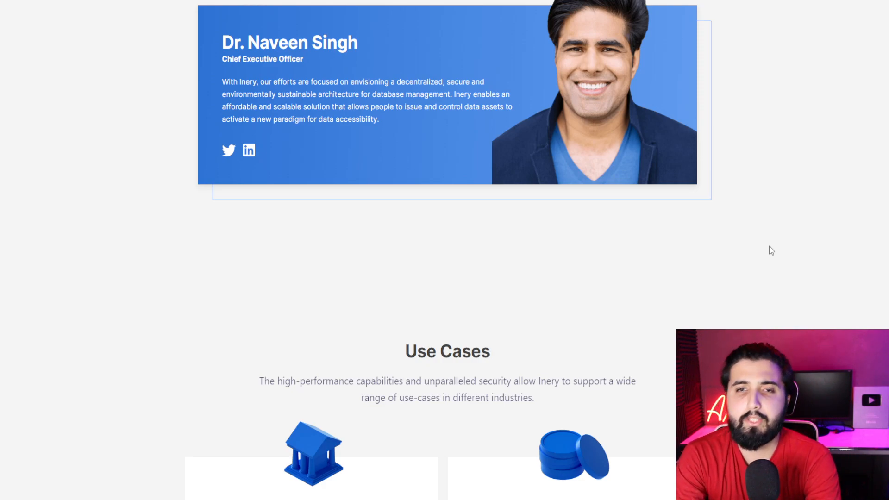
{"action": "mouse_move", "coordinate": [731, 262]}
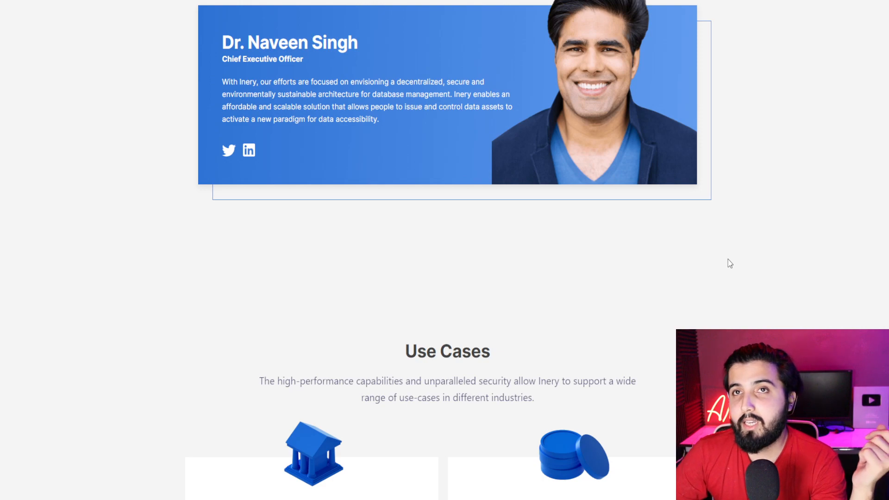